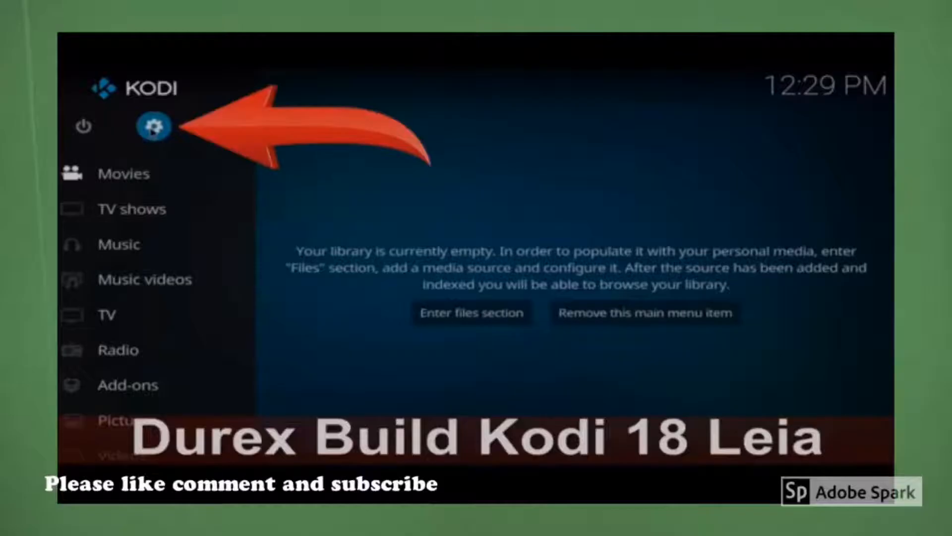
# In Settings > System > Add-ons, turn on add-on notifications.
pyautogui.click(153, 126)
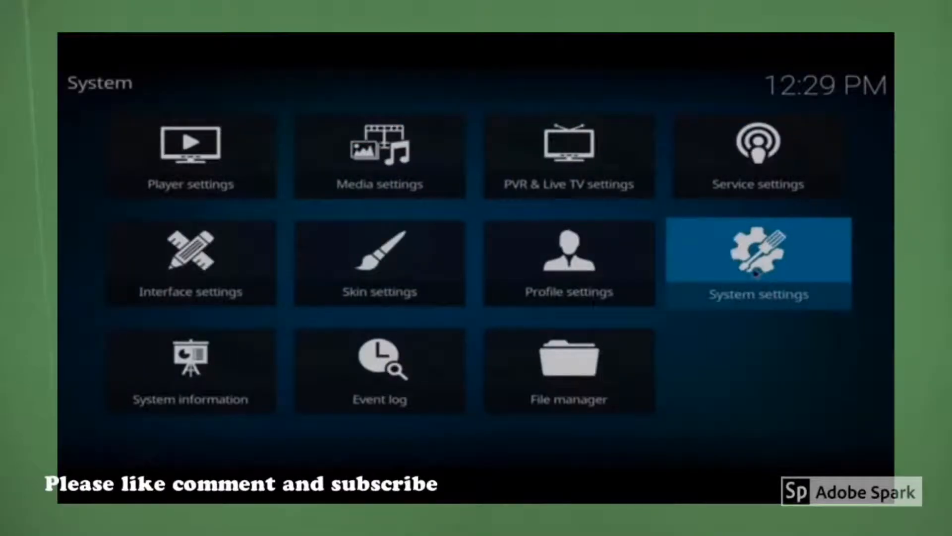
pyautogui.click(757, 264)
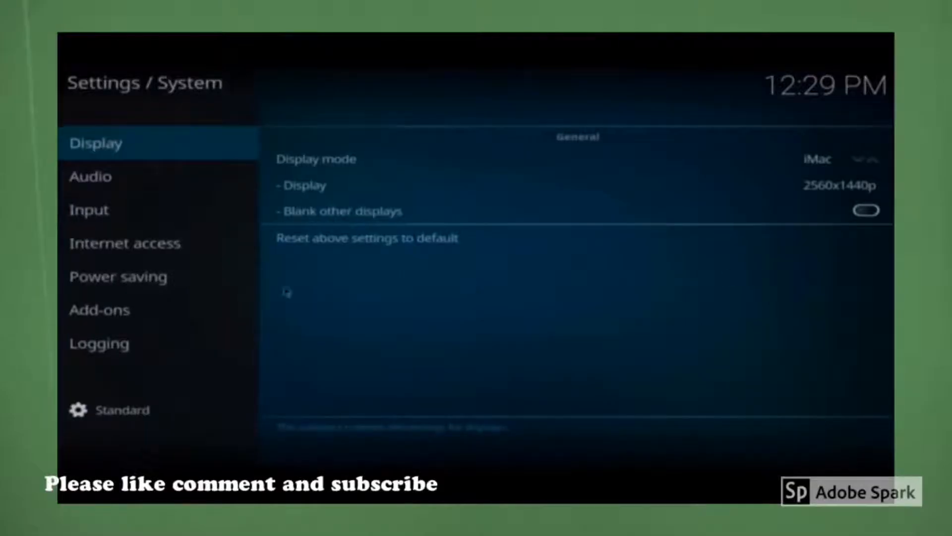
pyautogui.click(99, 310)
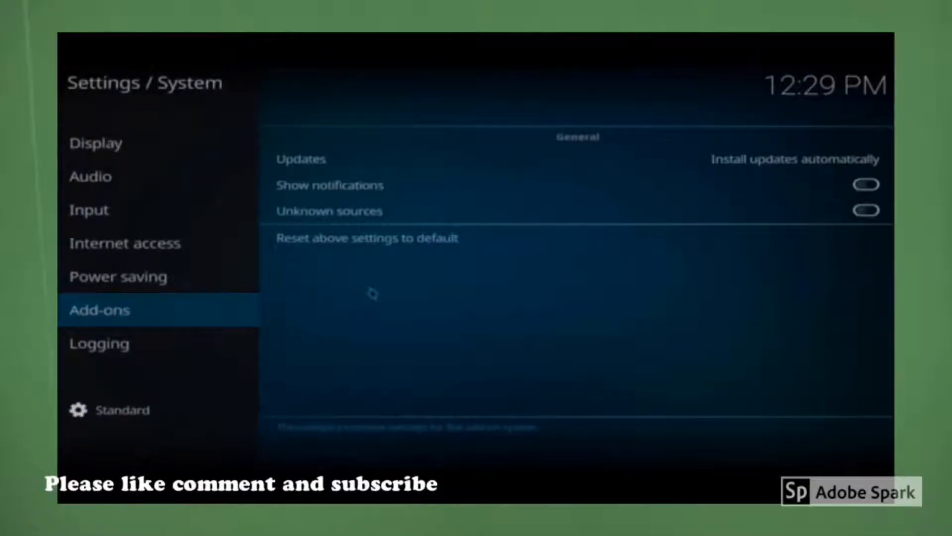
pyautogui.click(866, 184)
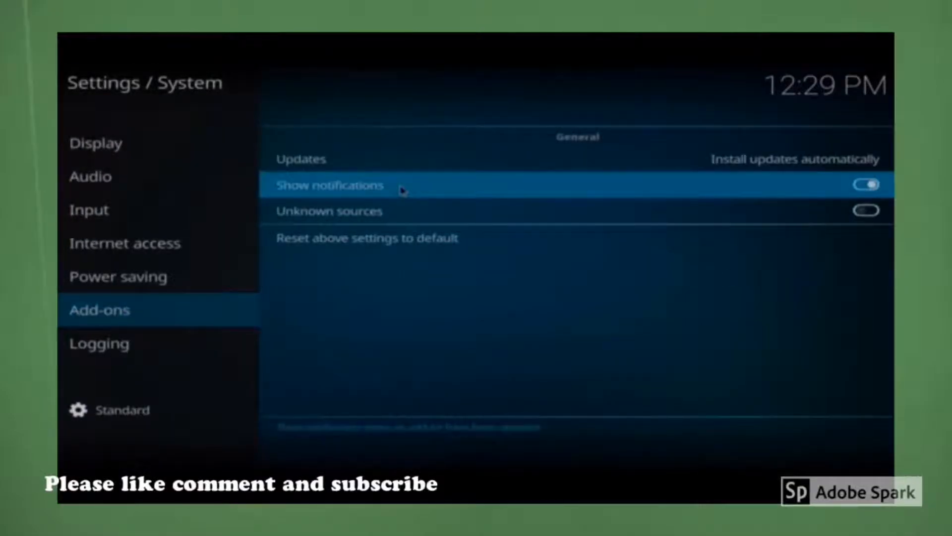
# Enable Unknown sources, accept the warning with Yes, and back out of settings.
pyautogui.click(328, 210)
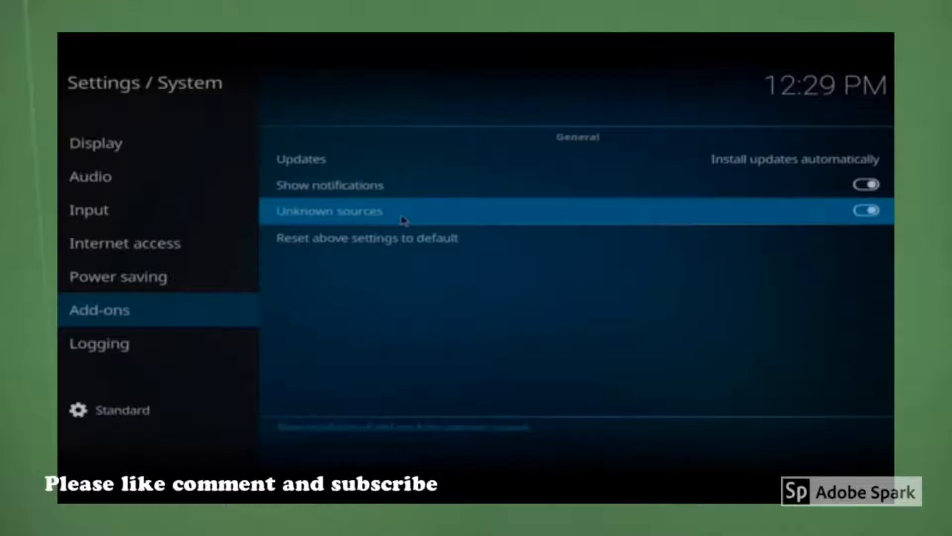
pyautogui.click(865, 209)
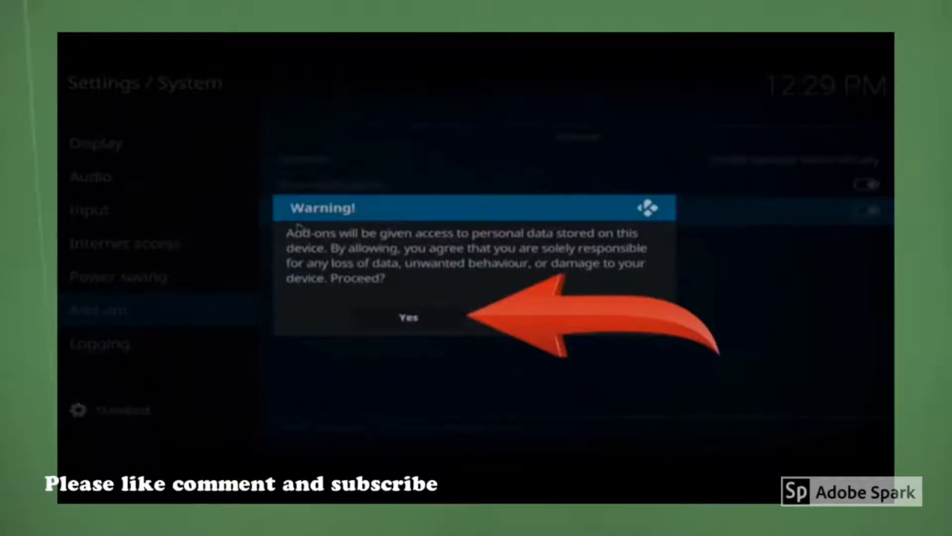
pyautogui.click(408, 318)
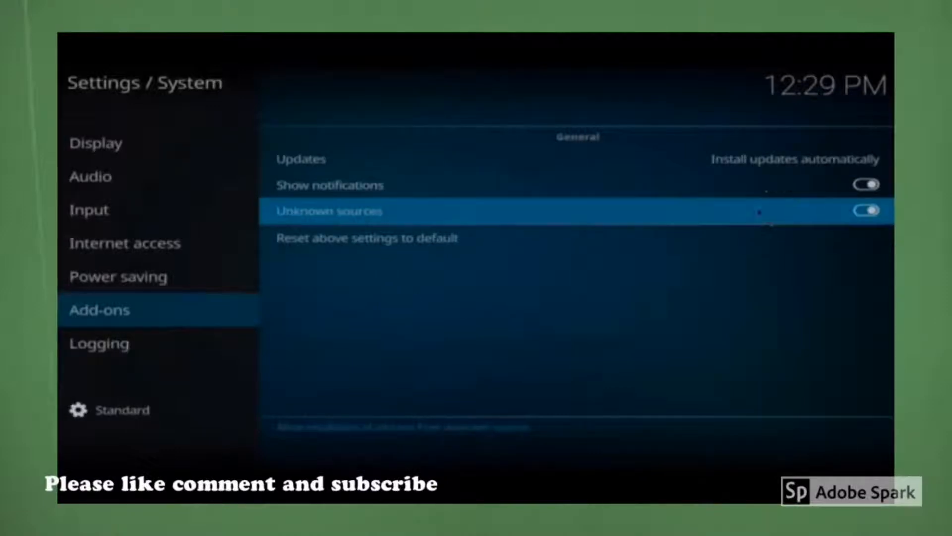
pyautogui.press('Up')
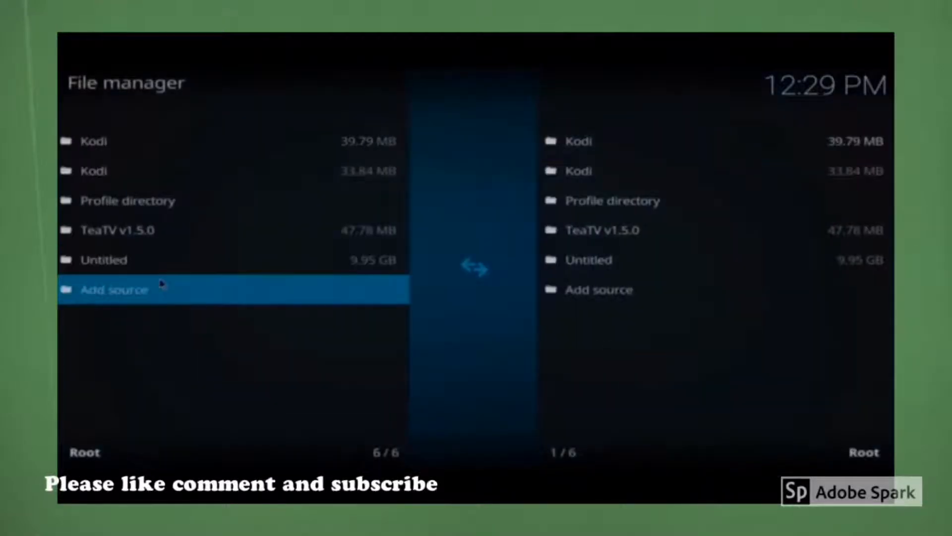
pyautogui.click(115, 289)
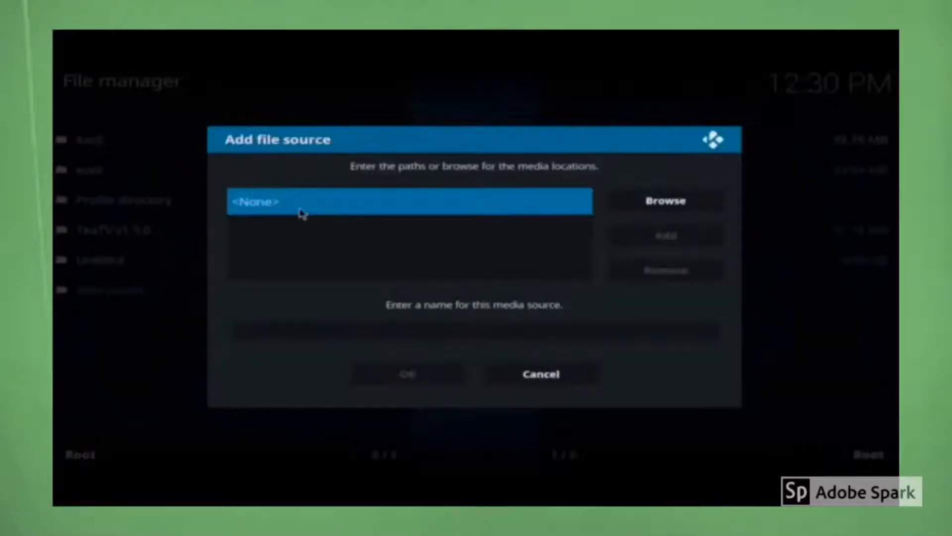
pyautogui.click(410, 202)
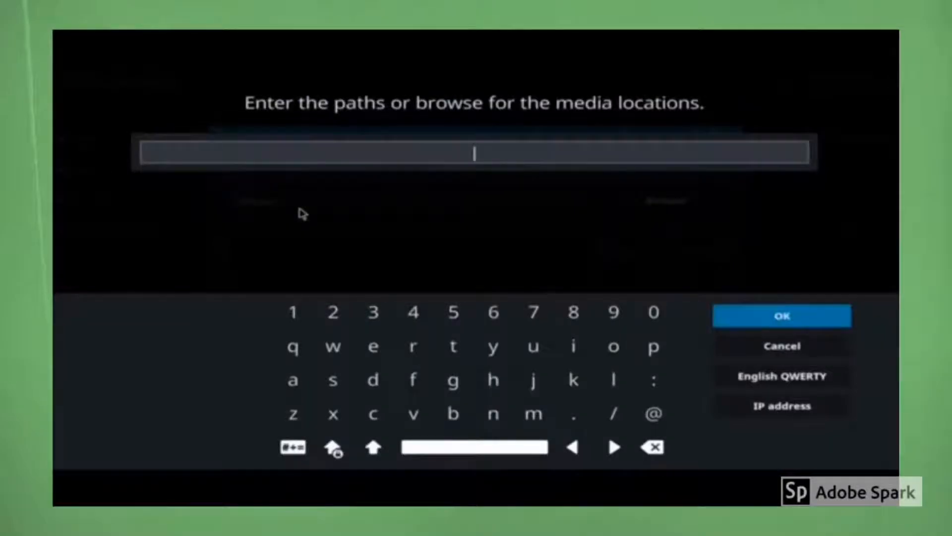
pyautogui.write('http://drxbld.com/wiz')
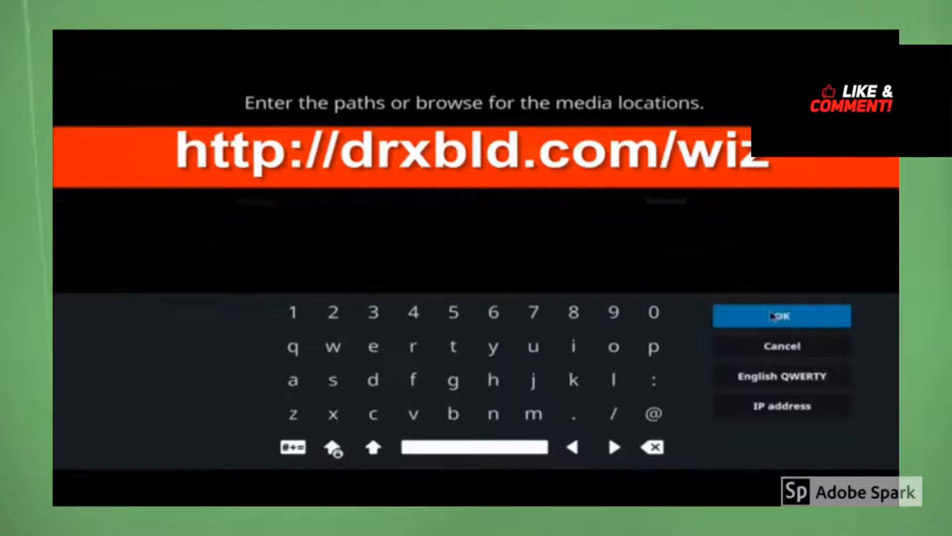
pyautogui.click(781, 315)
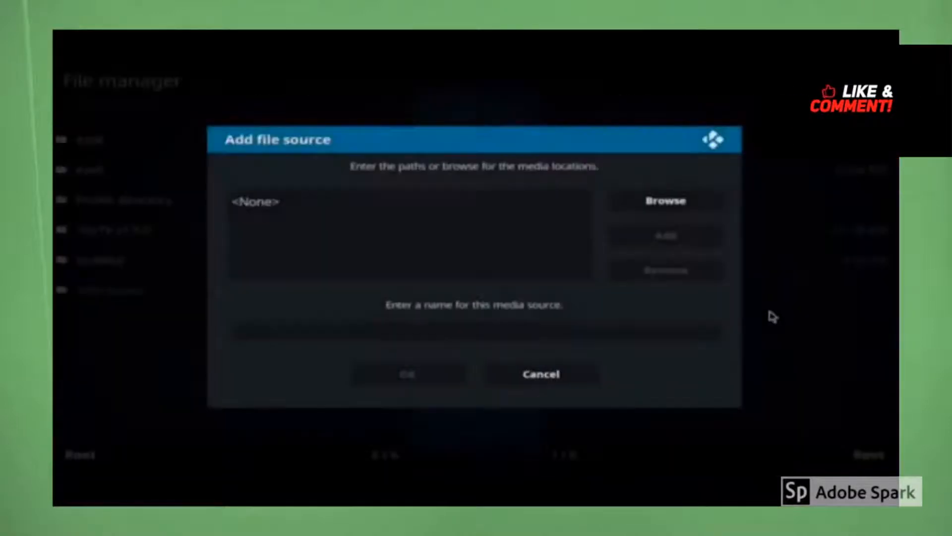
# Name the new source '.durex' and save it, returning to Home.
pyautogui.click(475, 331)
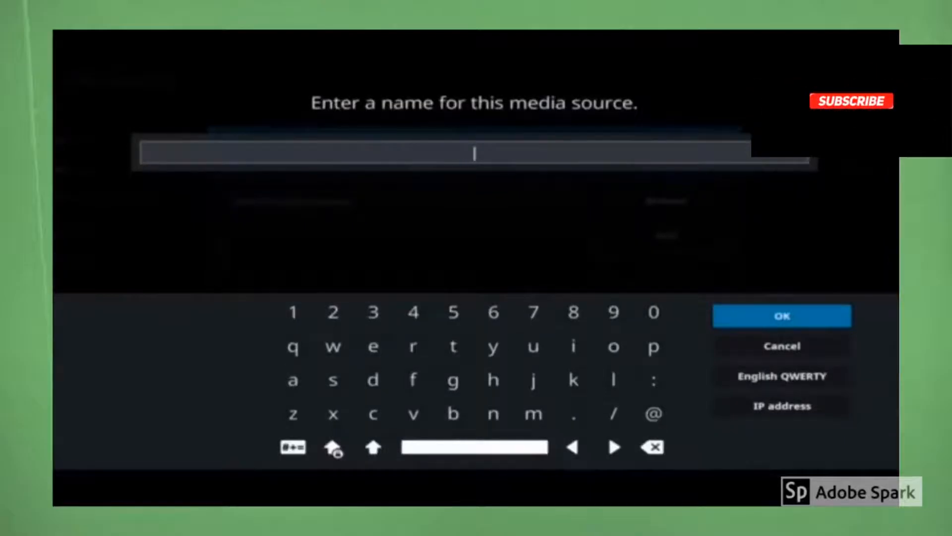
pyautogui.write('.durex')
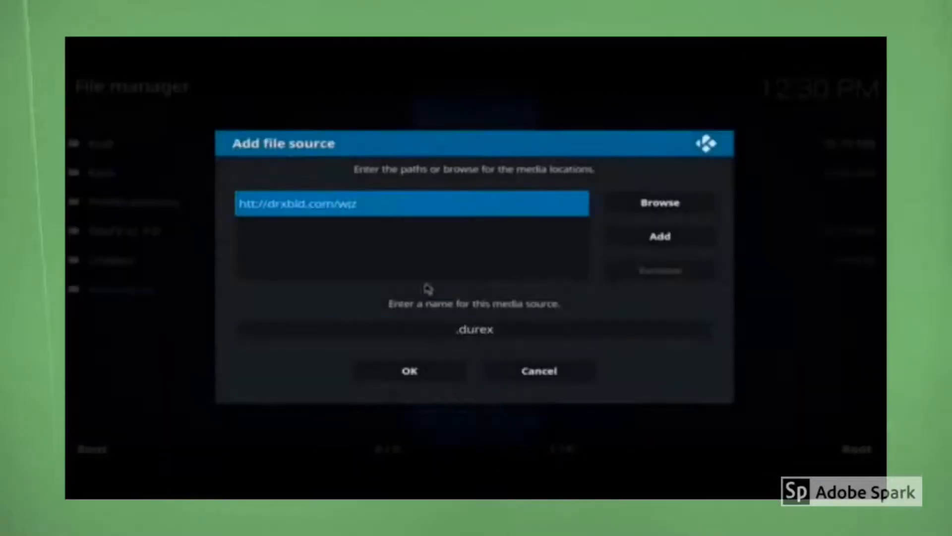
pyautogui.click(410, 370)
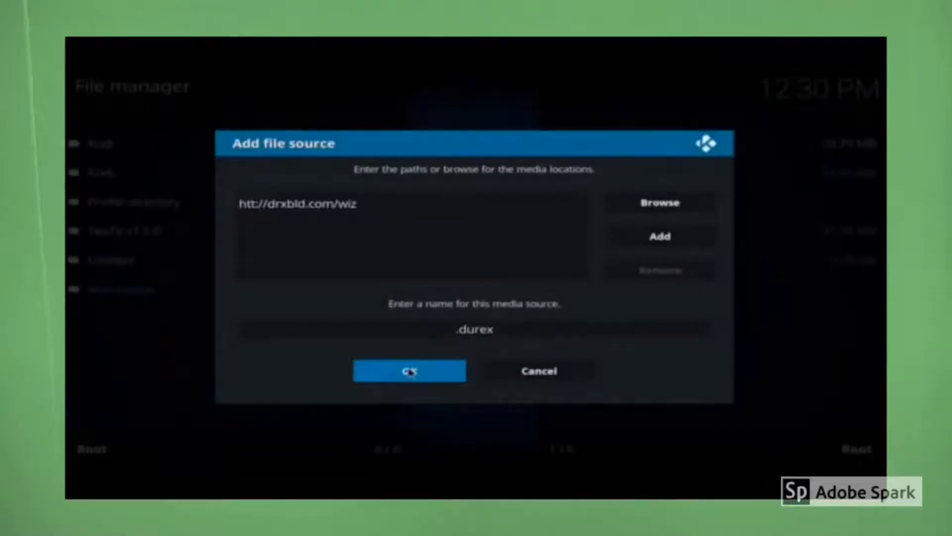
pyautogui.click(410, 370)
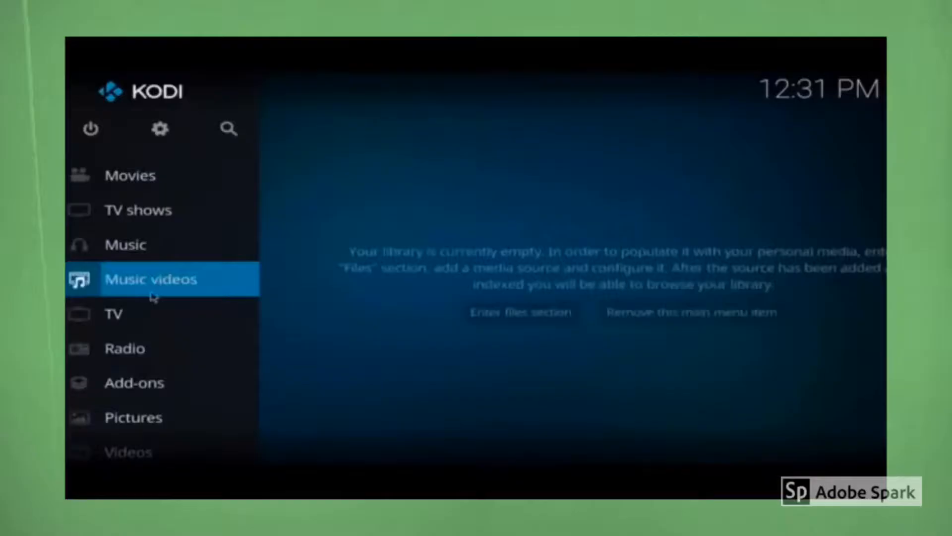
# From the add-on browser, install plugin.program.drxwizard-6.3.zip from the .durex source.
pyautogui.click(135, 383)
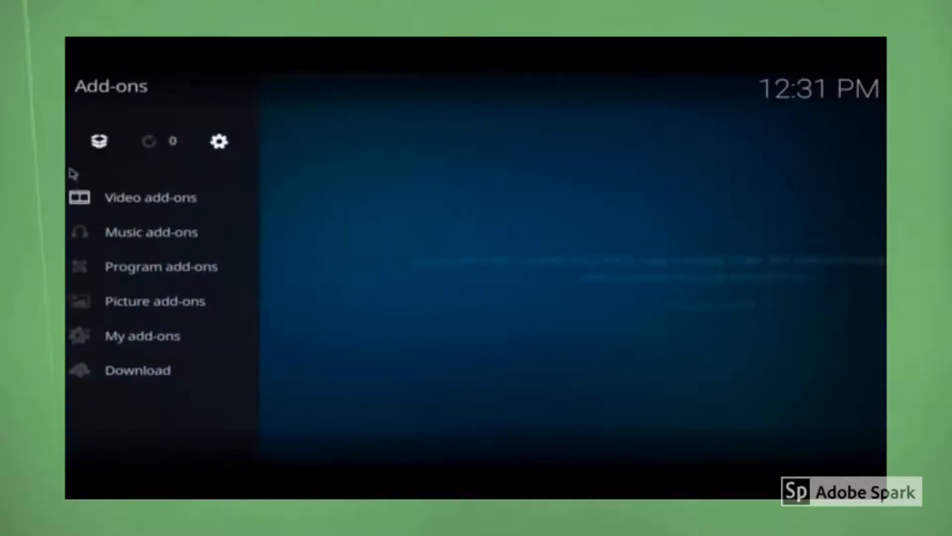
pyautogui.click(99, 140)
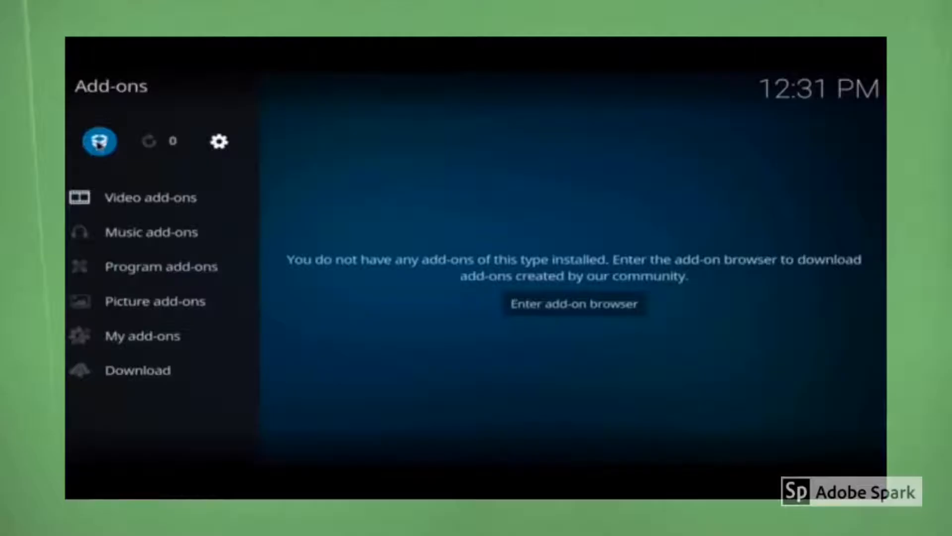
pyautogui.click(575, 303)
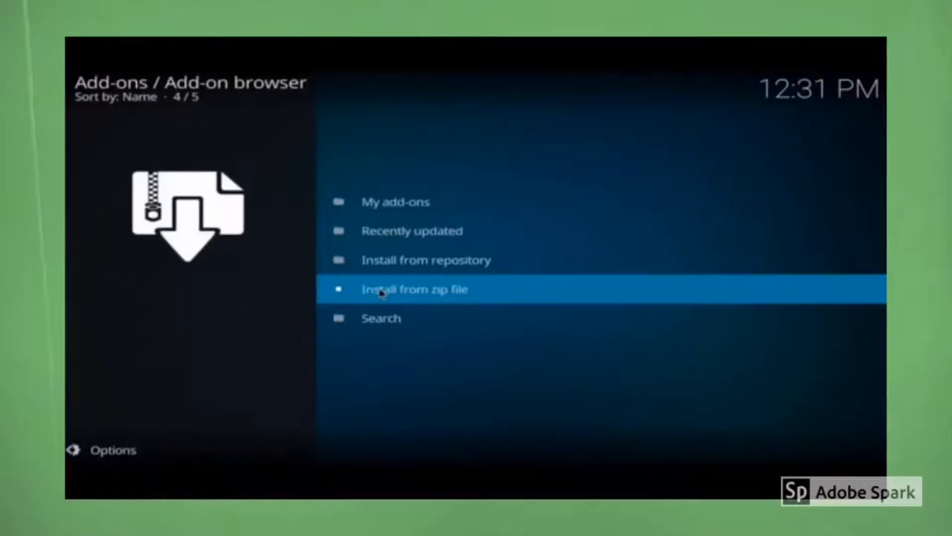
pyautogui.click(414, 289)
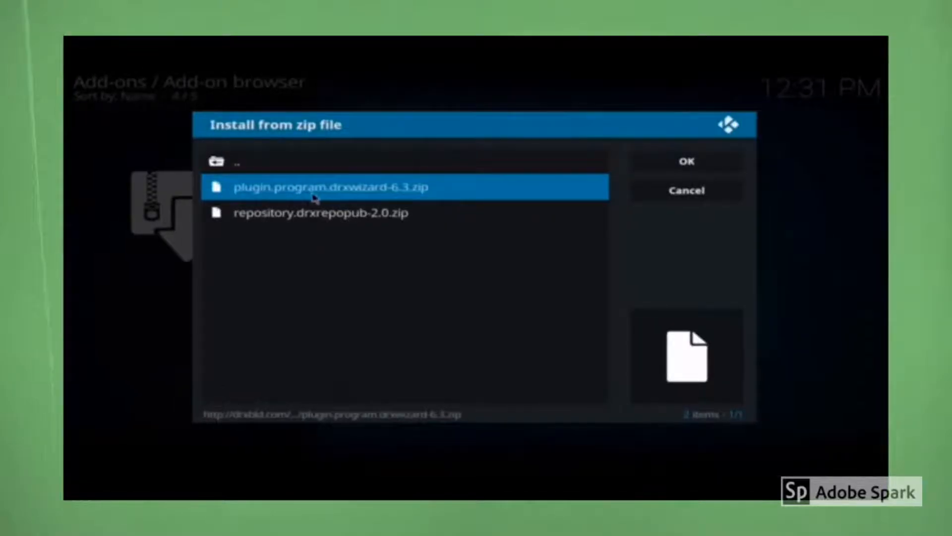
pyautogui.click(687, 191)
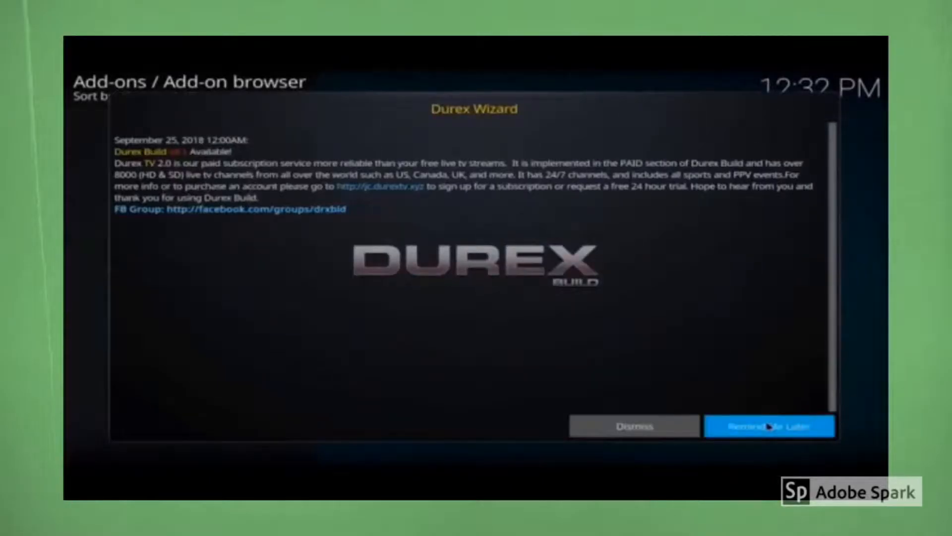
# Choose Remind Me Later, turn off keeping the whitelist, Continue, then enter the Build Menu.
pyautogui.click(770, 425)
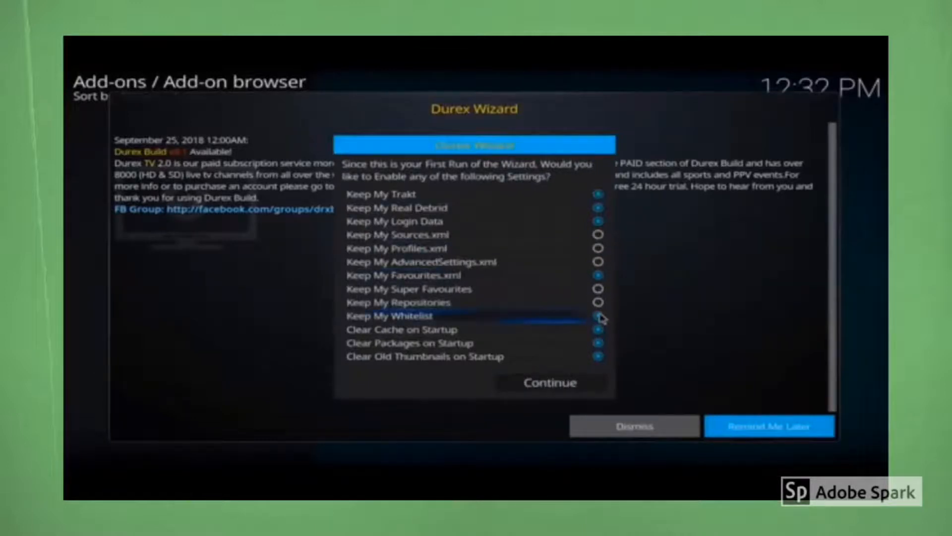
pyautogui.click(549, 383)
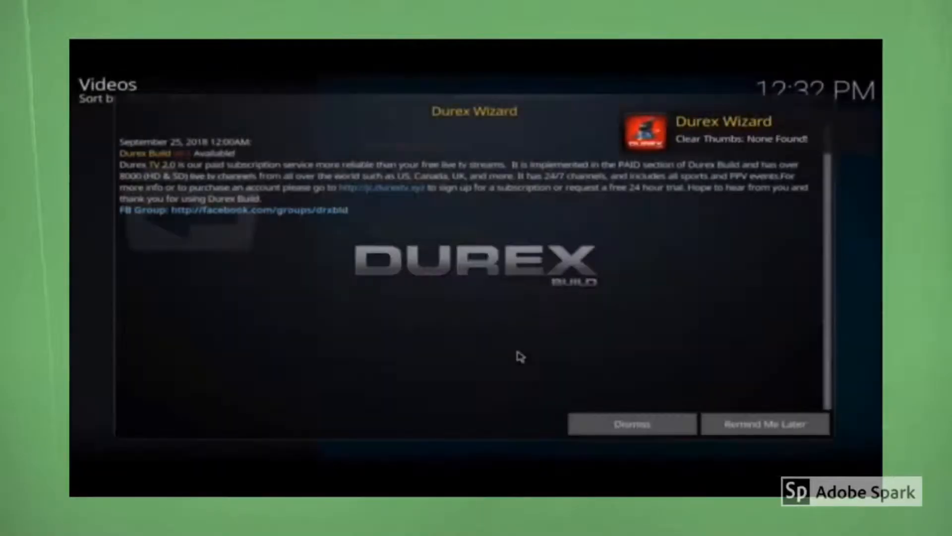
pyautogui.click(631, 424)
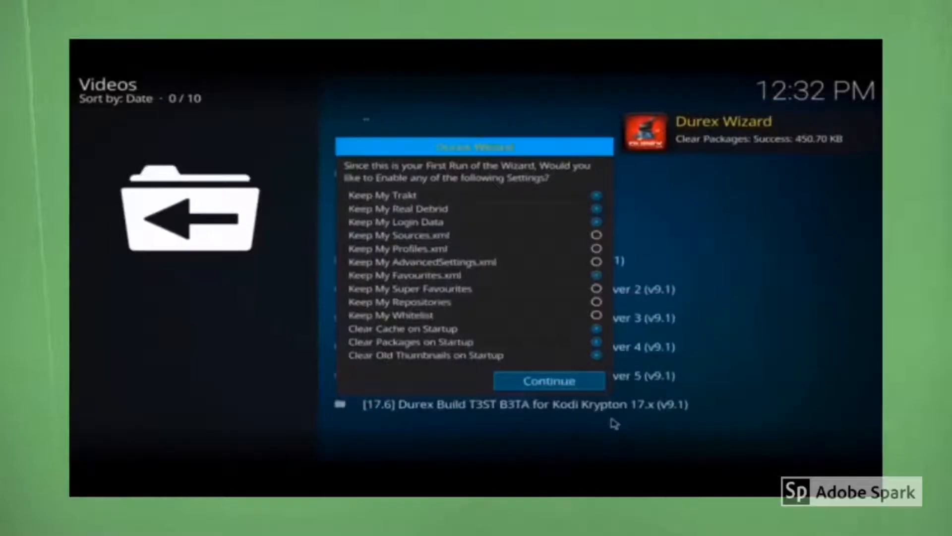
pyautogui.click(549, 381)
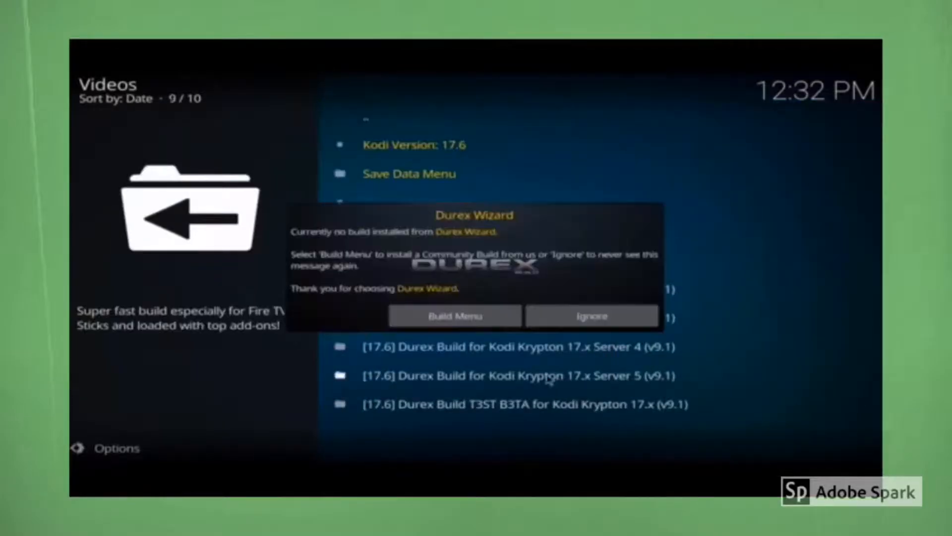
pyautogui.click(591, 315)
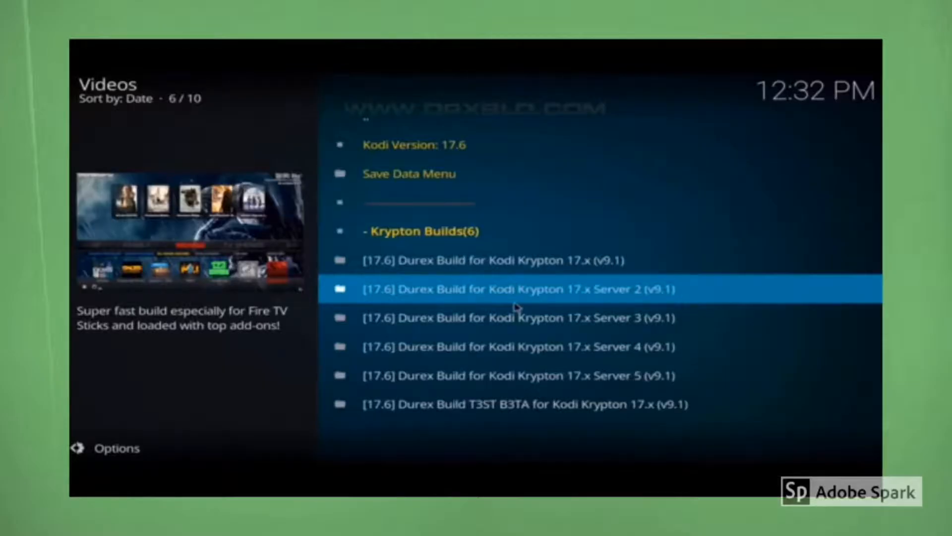
# Select Durex Build for Krypton 17.x (v9.1), choose Fresh Install and agree to restore defaults.
pyautogui.press('Up')
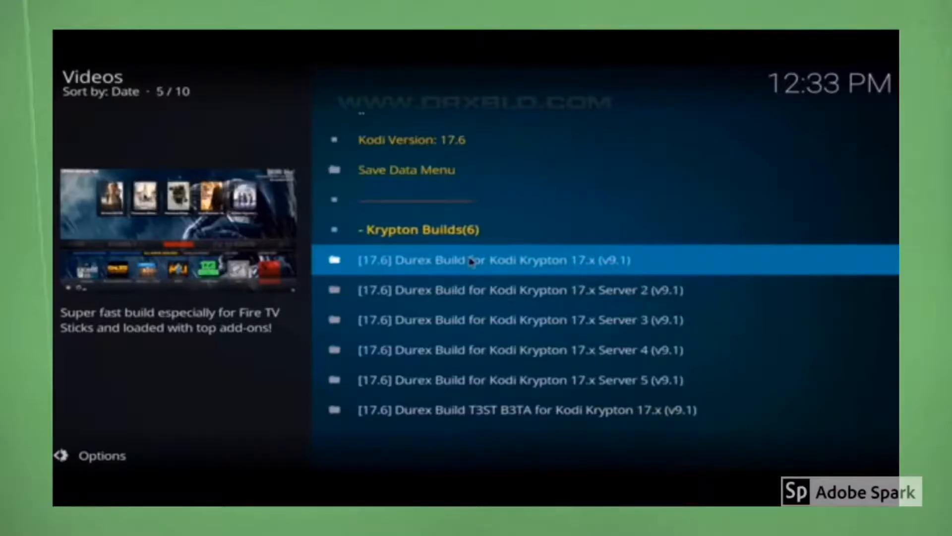
pyautogui.click(474, 260)
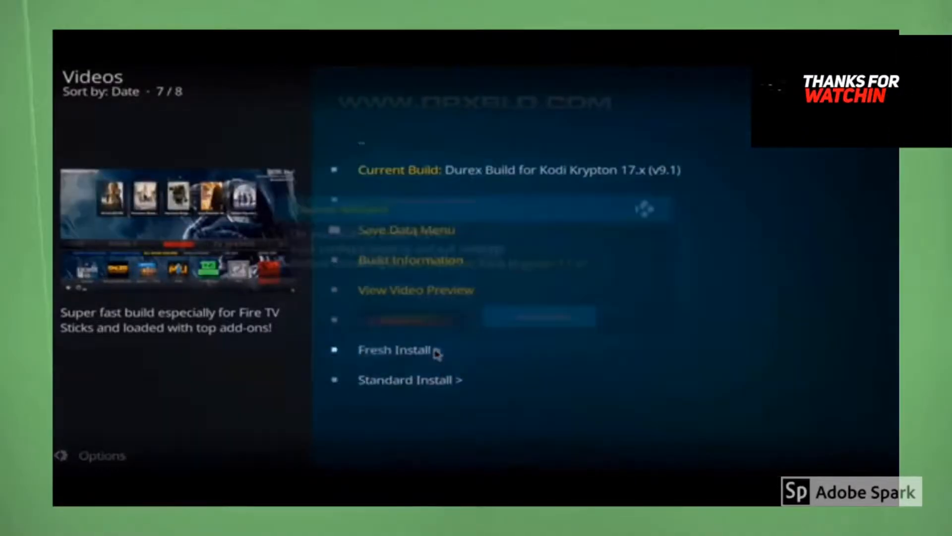
pyautogui.click(393, 349)
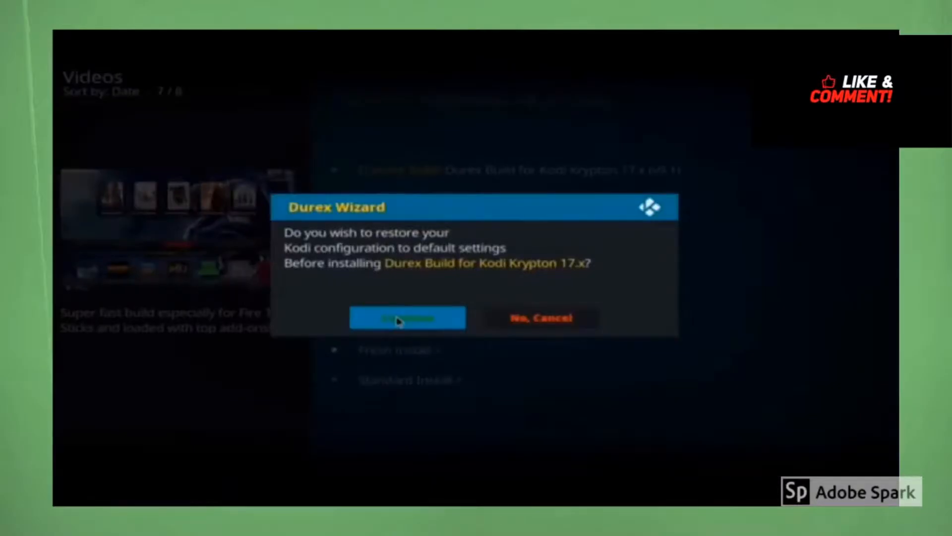
pyautogui.click(406, 317)
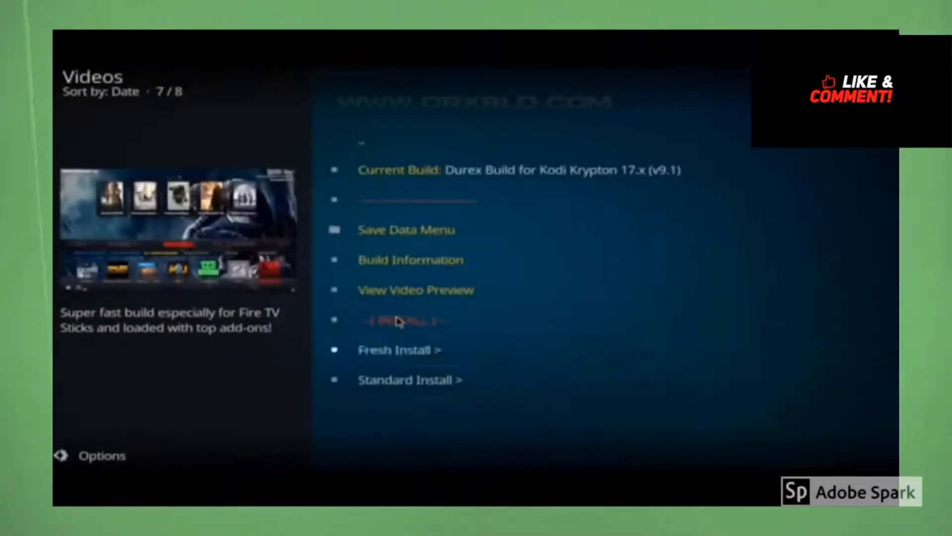
# Confirm the install prompt and reload the profile to apply Durex Build v9.1.
pyautogui.click(404, 320)
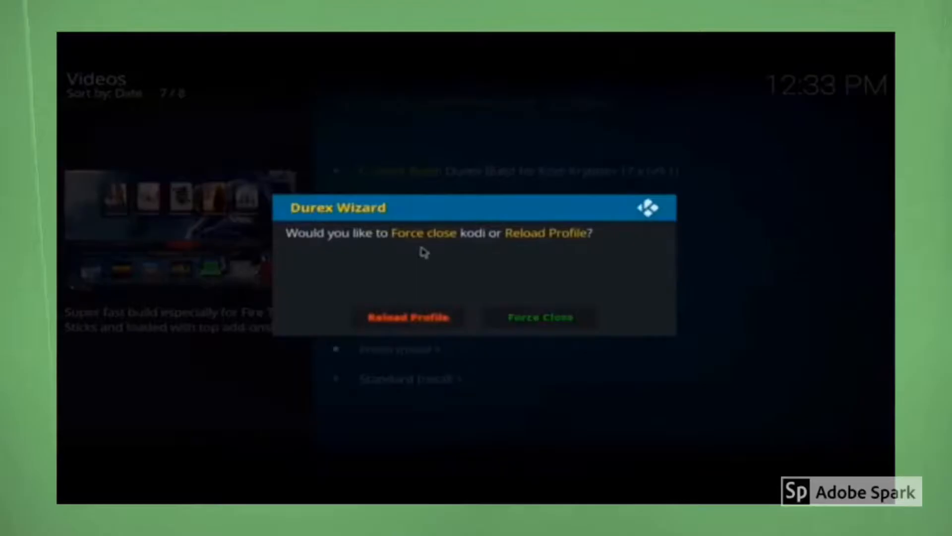
pyautogui.click(408, 317)
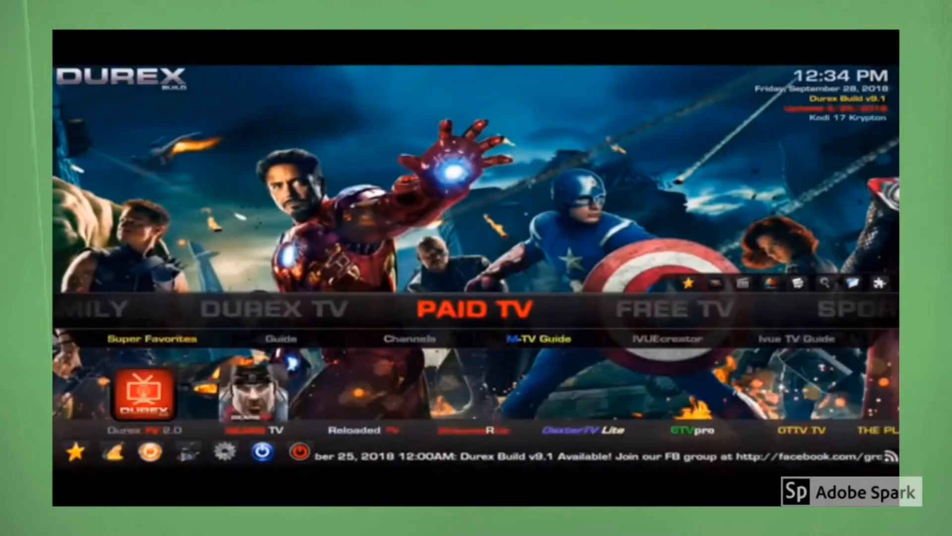
# Scroll the Durex home menu past System to Add-ons and highlight Video Add-ons.
pyautogui.hscroll(3)
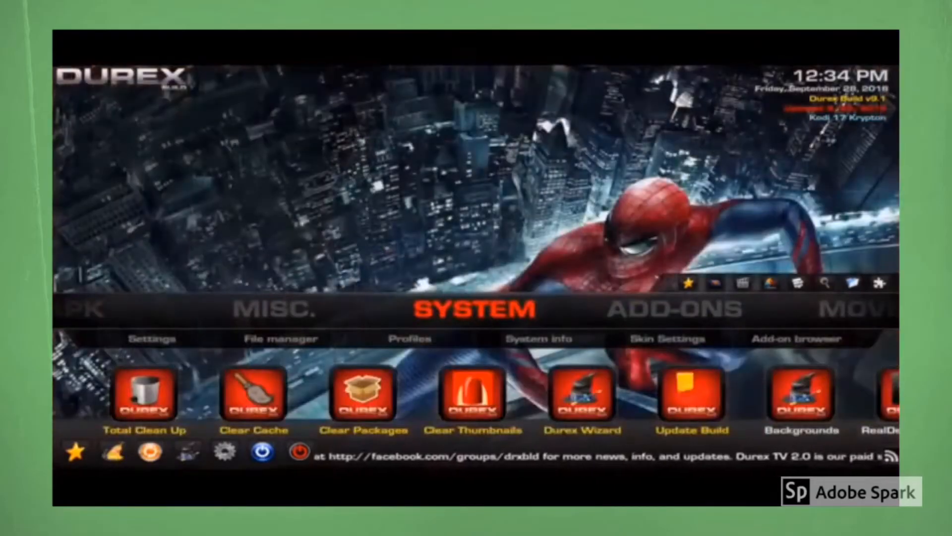
pyautogui.click(667, 339)
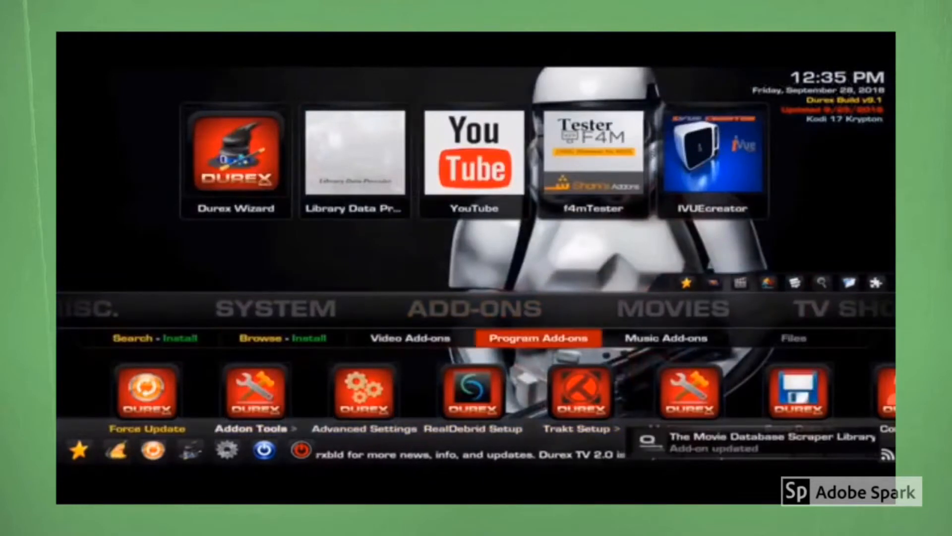
pyautogui.click(410, 337)
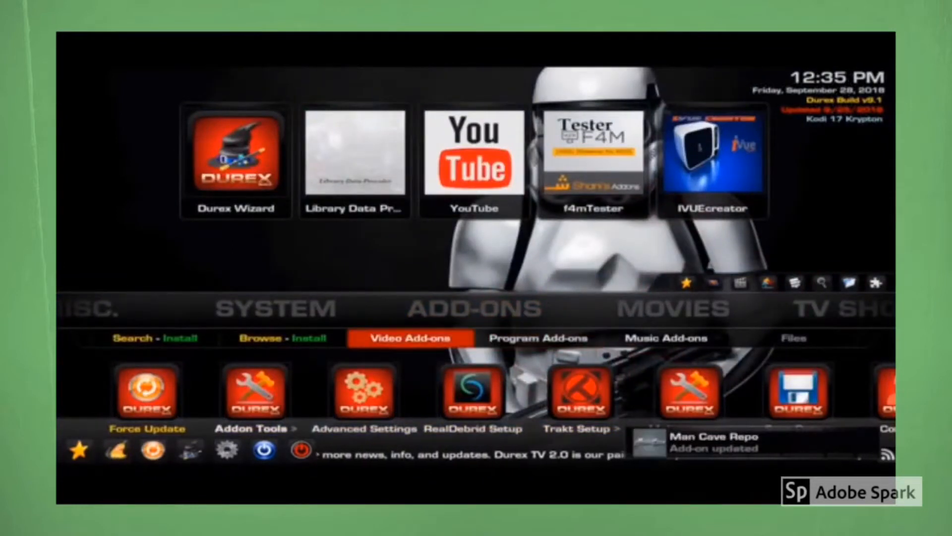